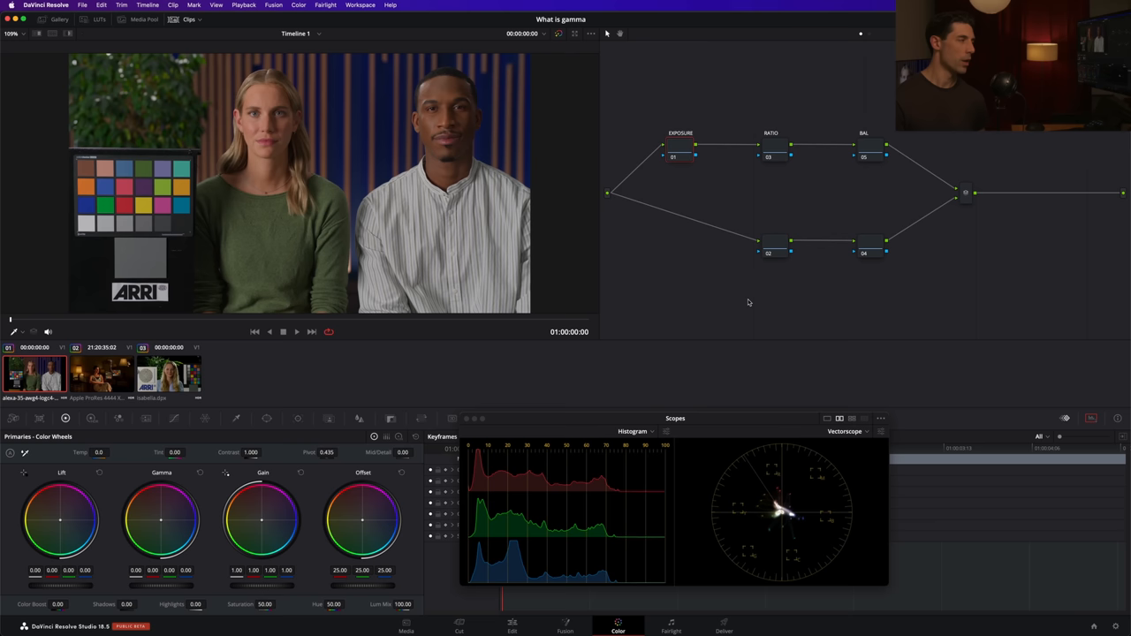
mouse_move(664, 86)
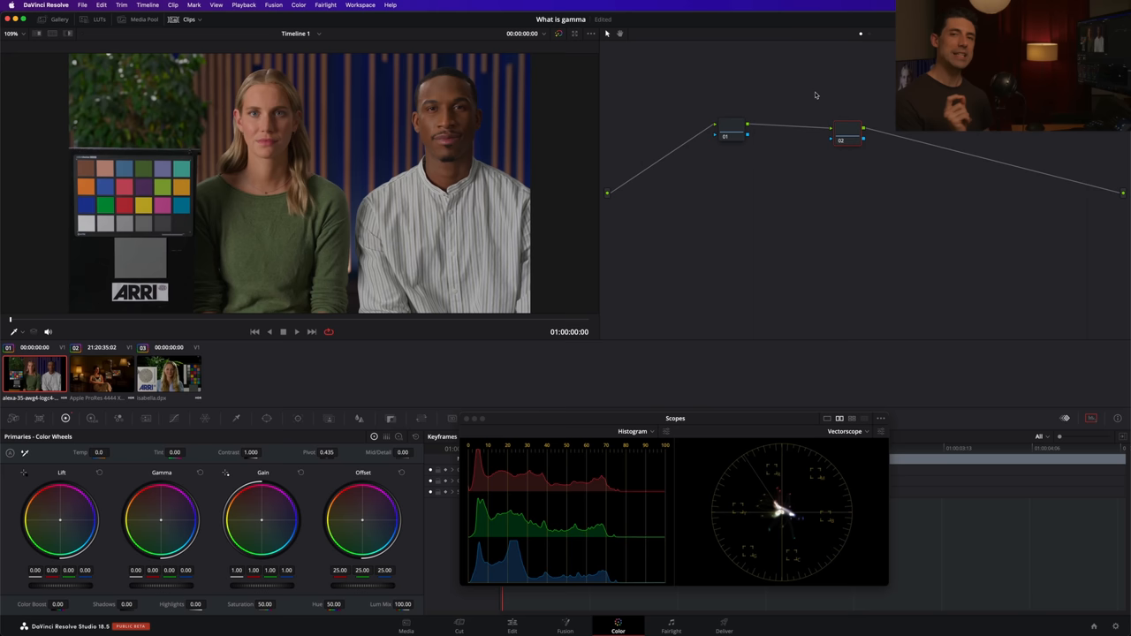
left_click(99, 18)
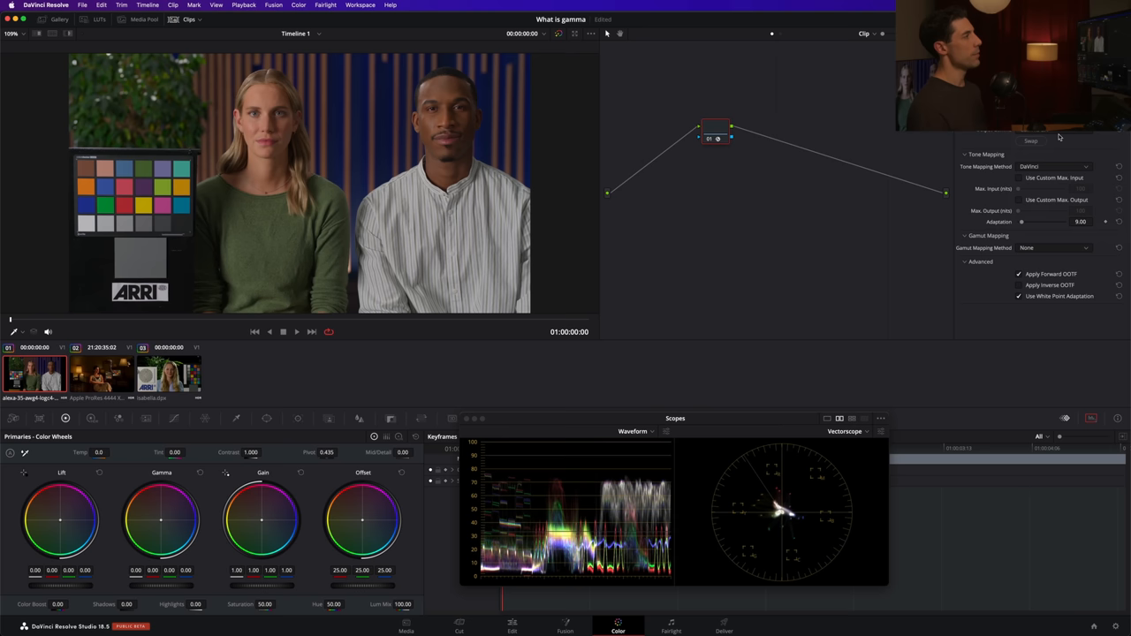
Set the Tone Mapping Method to Luminance Mapping, keeping the 10000-nit custom maximum input
left_click(1054, 166)
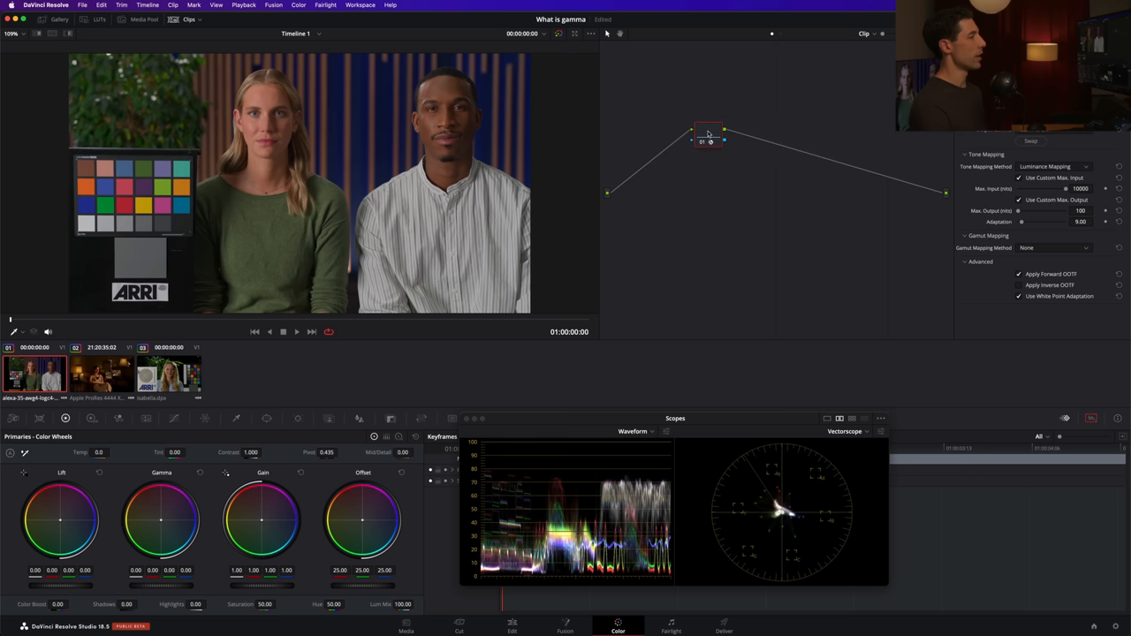